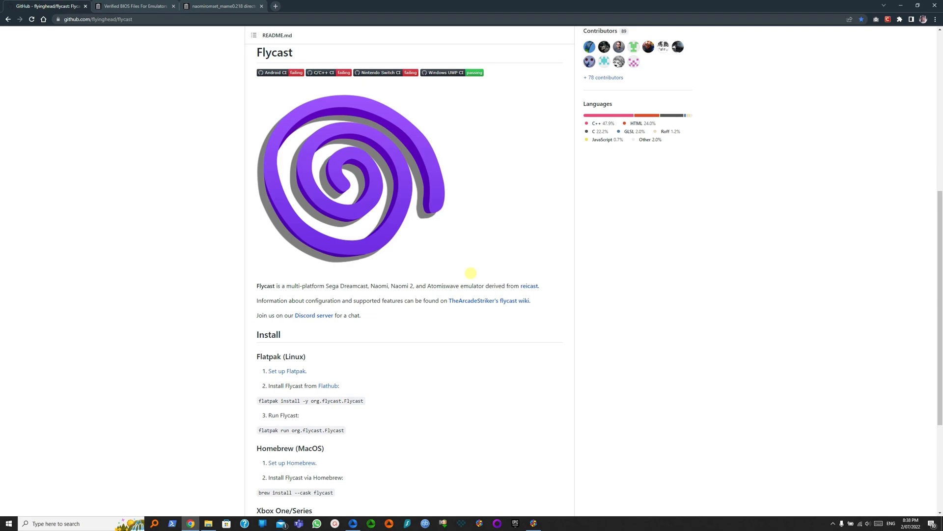
mouse_move(141, 6)
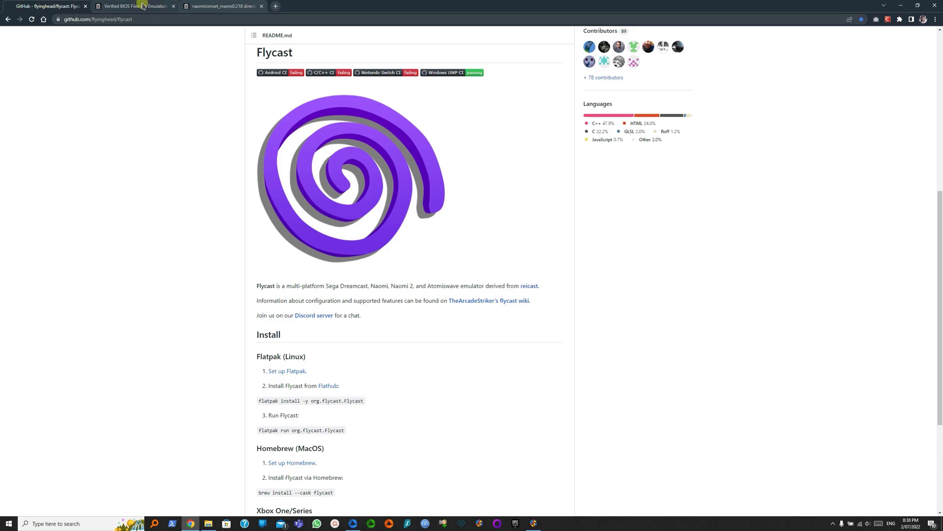
Download naomi.zip from the Verified BIOS Files item's ZIP download list
left_click(134, 6)
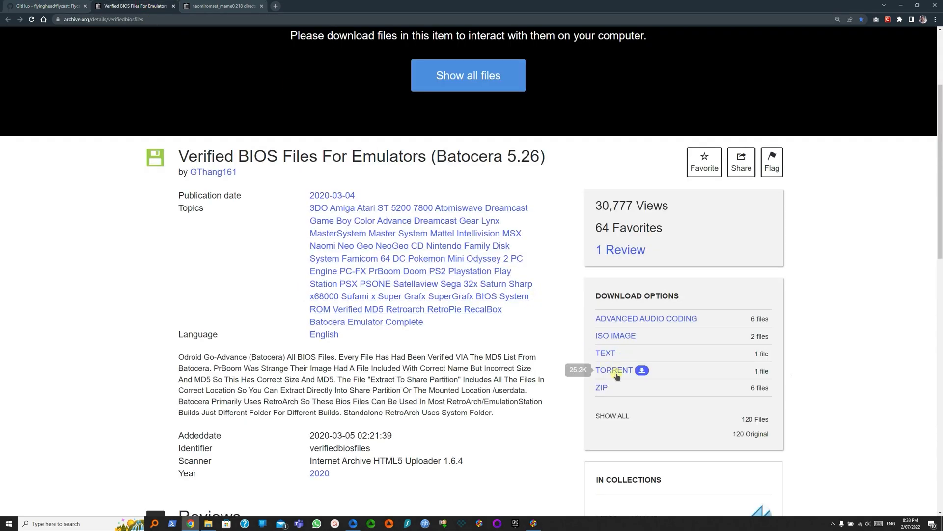
left_click(602, 388)
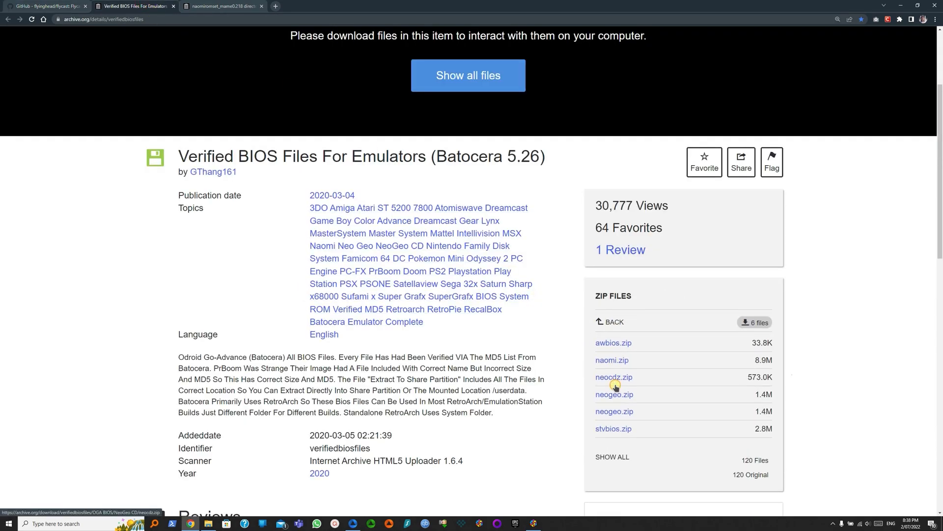
mouse_move(631, 365)
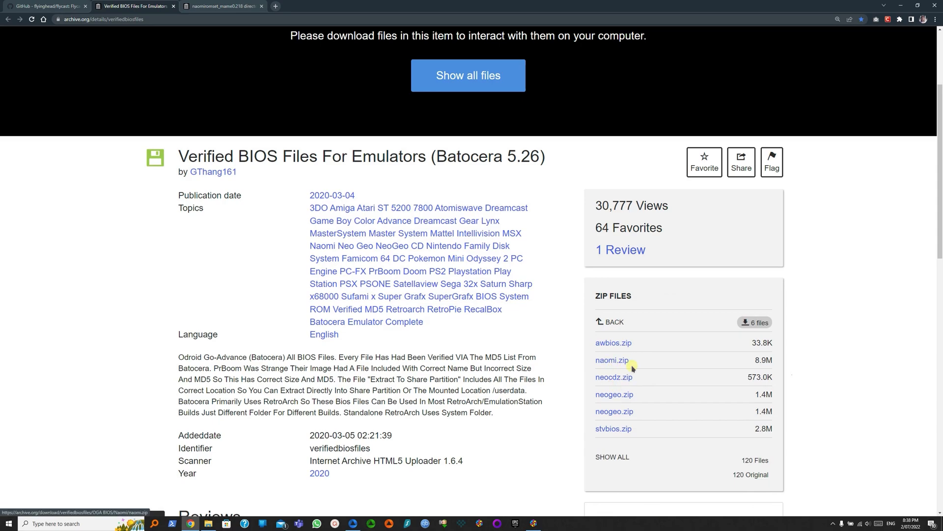
left_click(611, 359)
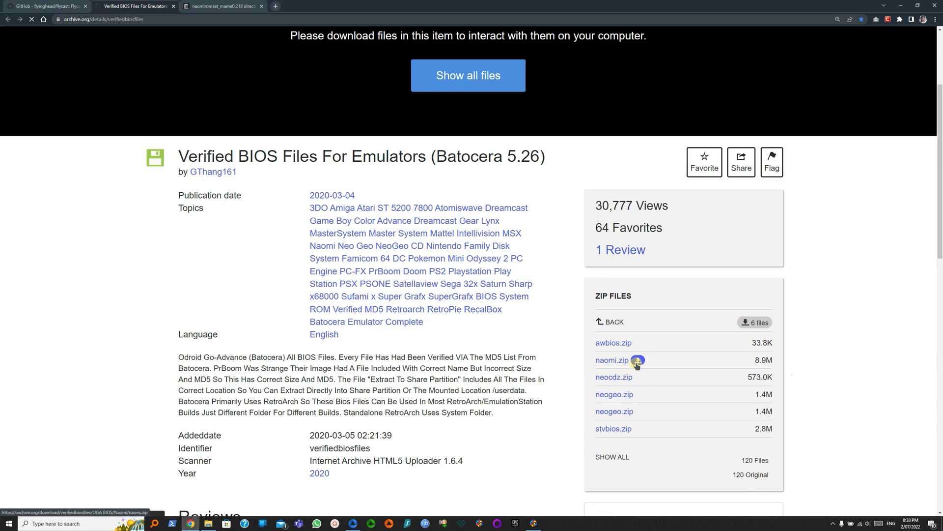
left_click(612, 360)
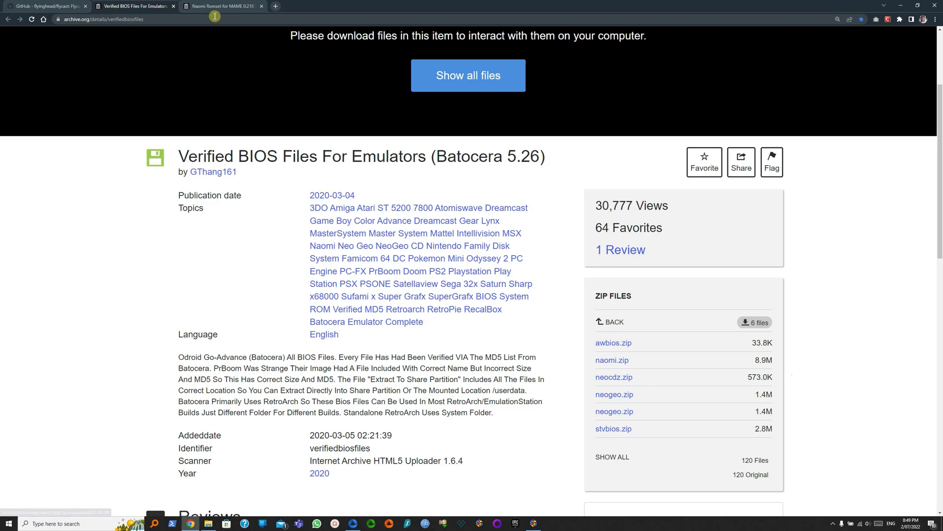
Show all files of the Naomi Romset for MAME 0.218 item and browse the listing
left_click(221, 6)
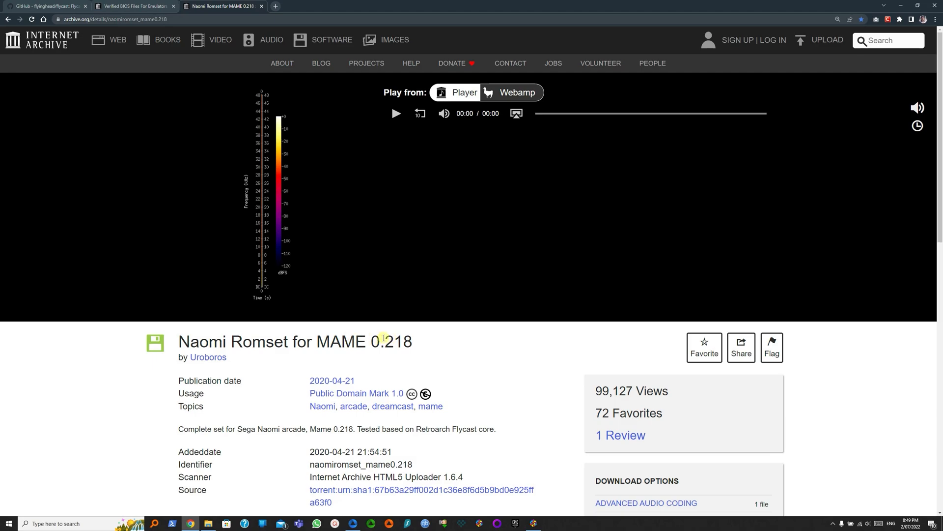
scroll("down", 3)
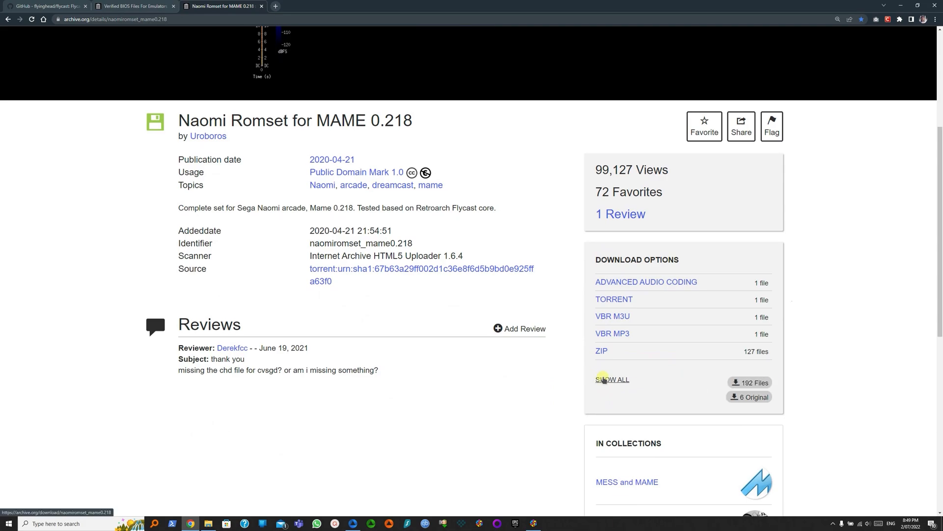
left_click(611, 379)
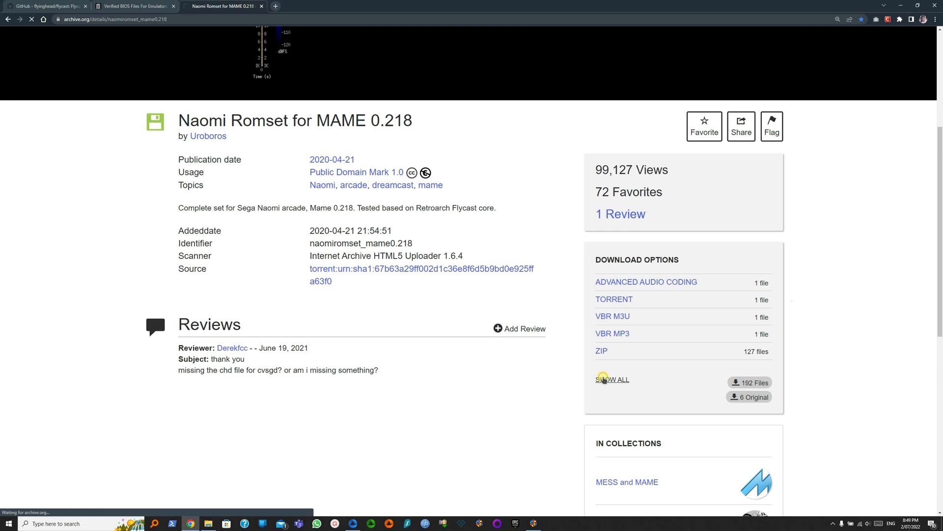
left_click(613, 380)
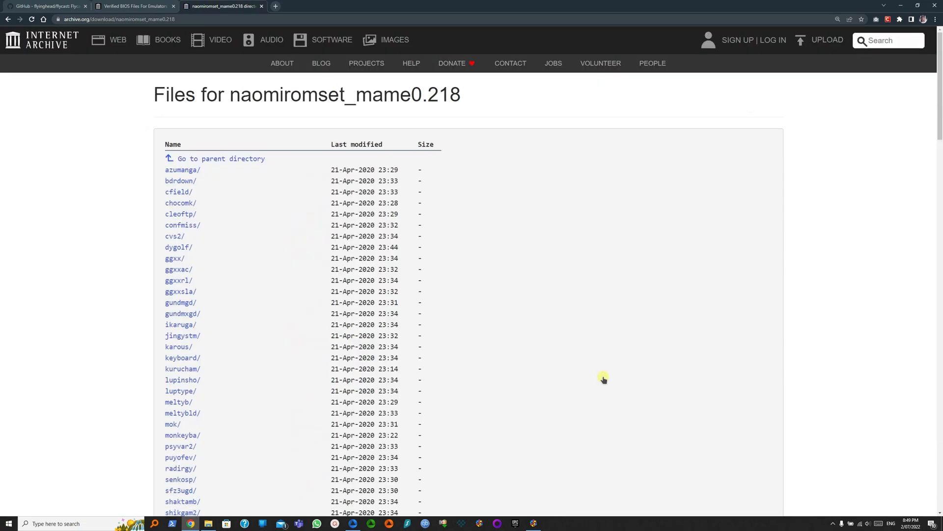
scroll("down", 3)
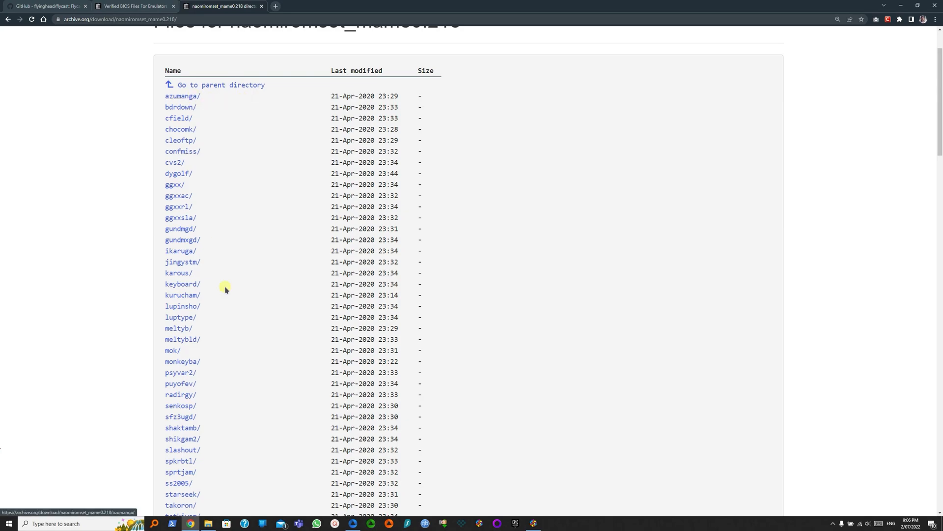
scroll("down", 3)
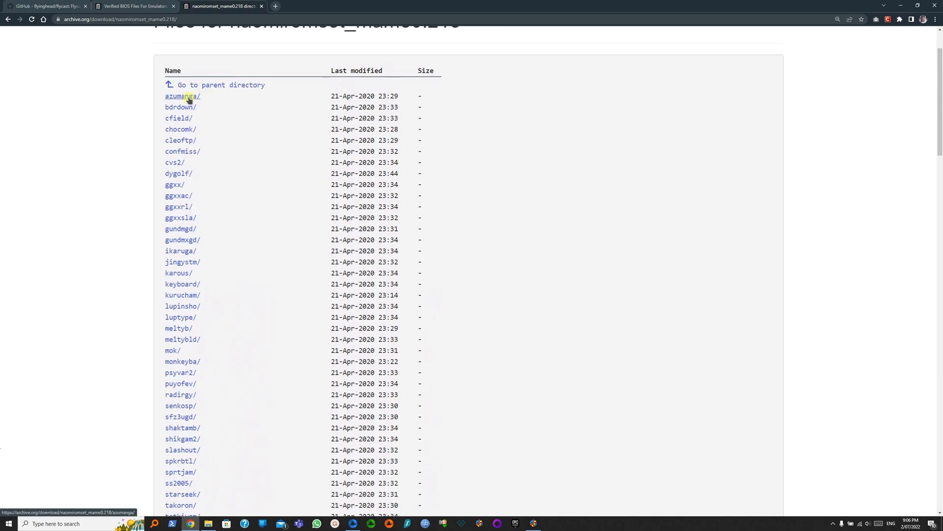
Look inside the azumanga folder at gdl-0018.chd, then return to the full romset listing
left_click(183, 96)
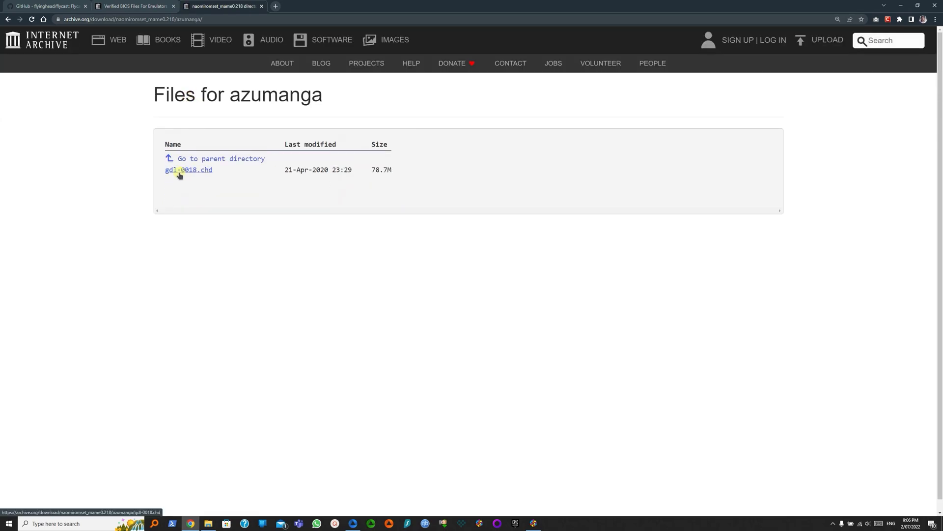
left_click(220, 158)
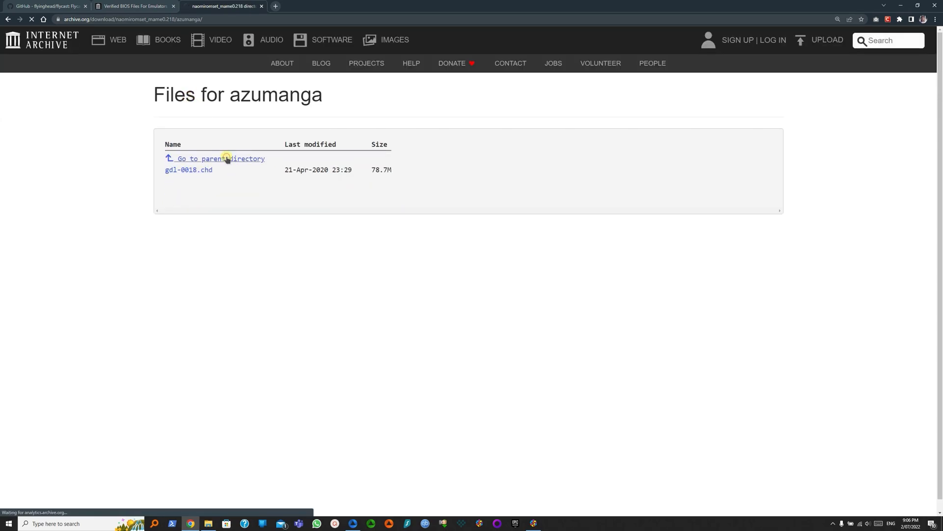
left_click(219, 158)
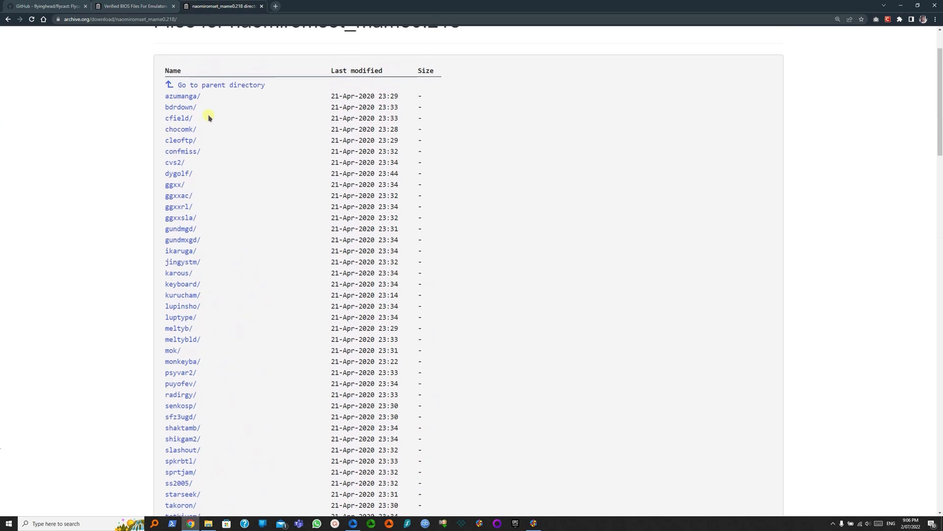
mouse_move(210, 100)
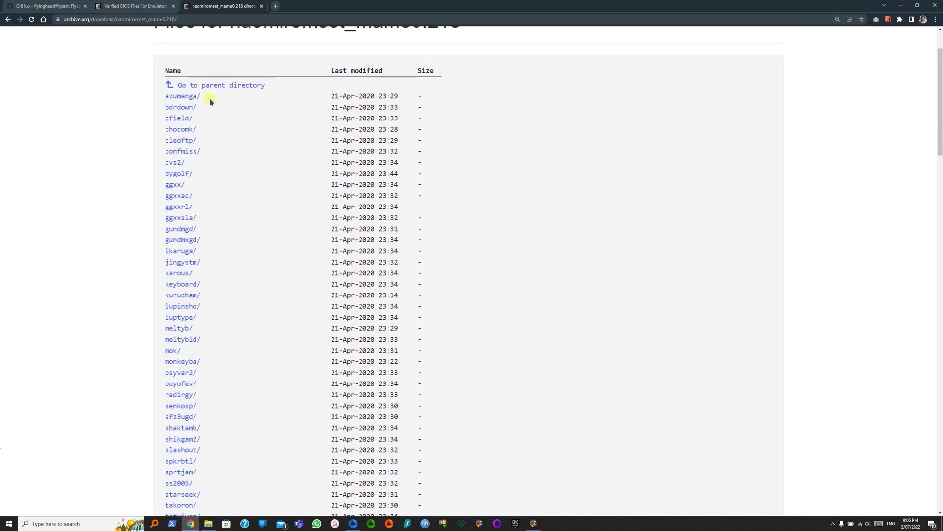
mouse_move(229, 282)
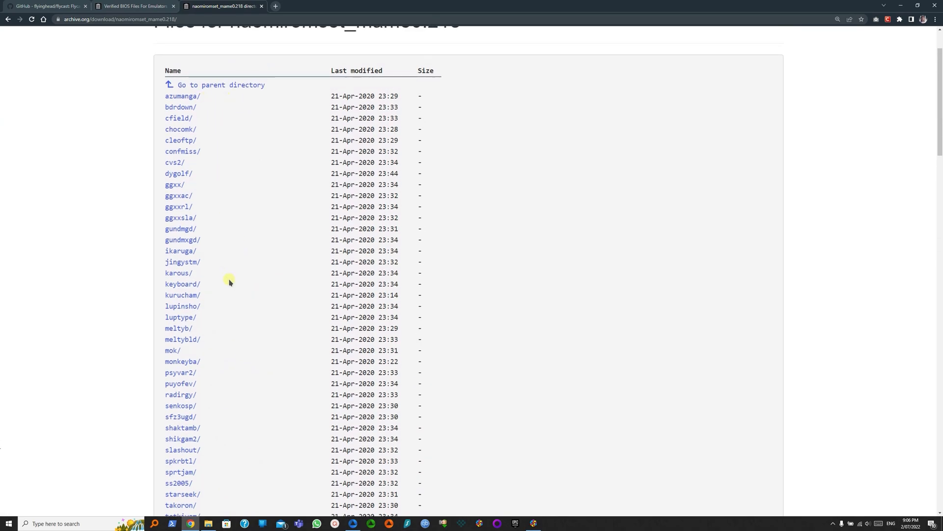
scroll("down", 3)
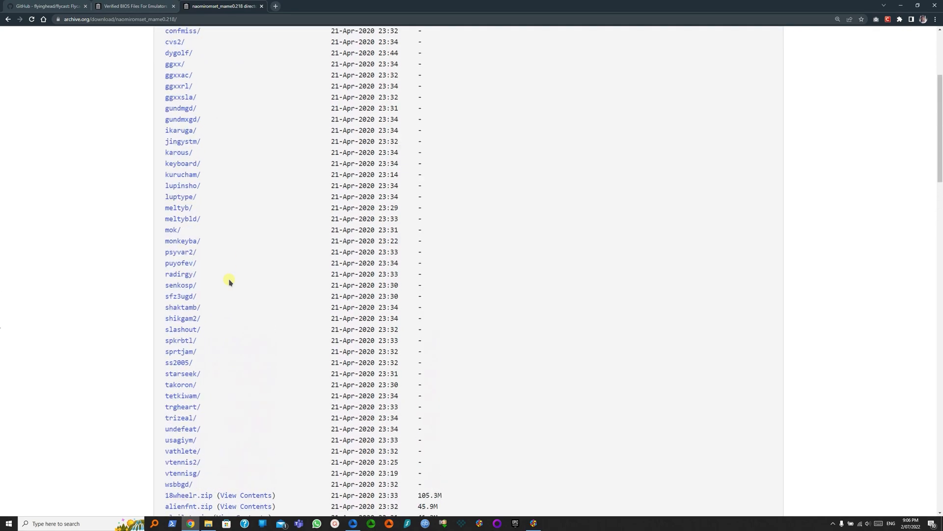
scroll("up", 3)
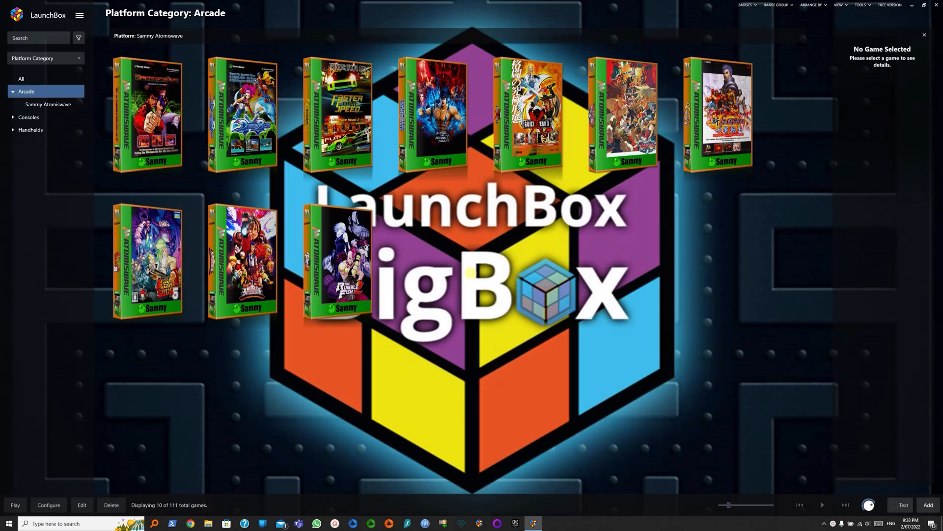
Start Import ROM Files and add the NAOMI zip files for import
left_click(79, 14)
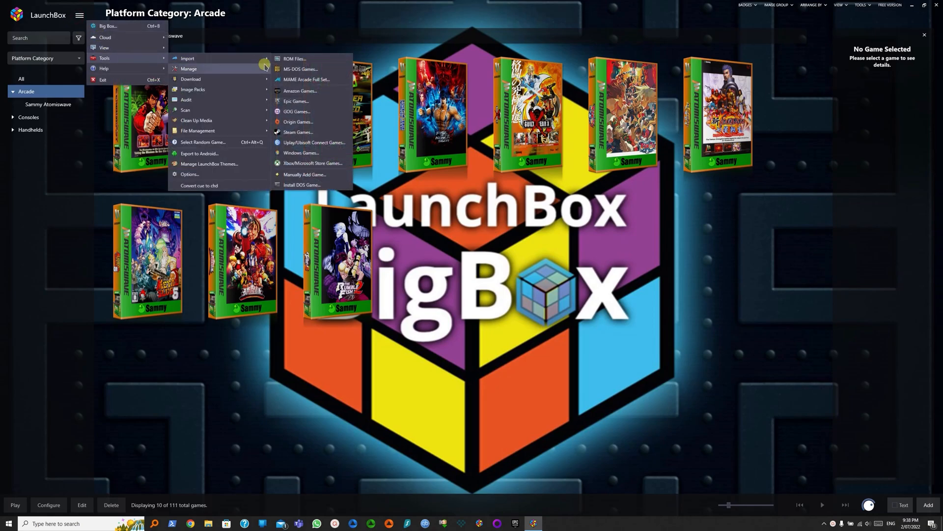
left_click(294, 59)
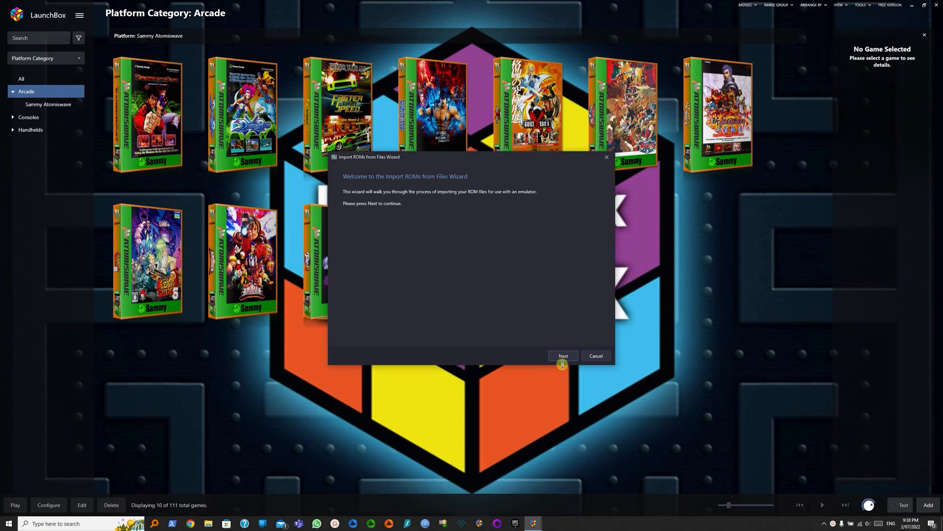
left_click(562, 356)
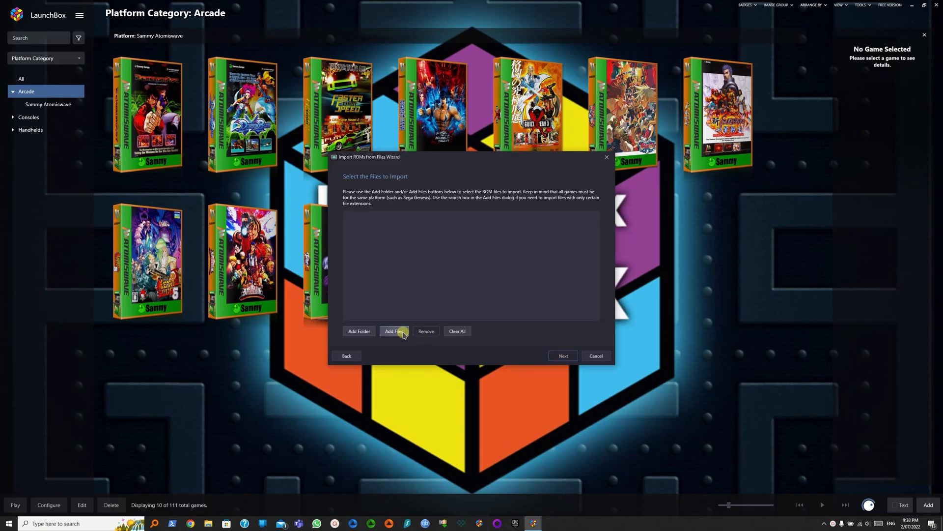
left_click(394, 331)
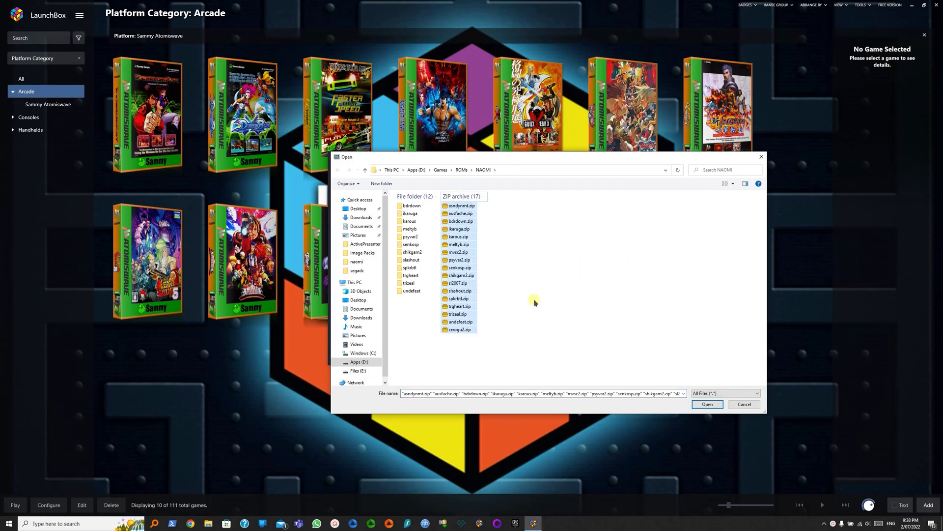
mouse_move(600, 272)
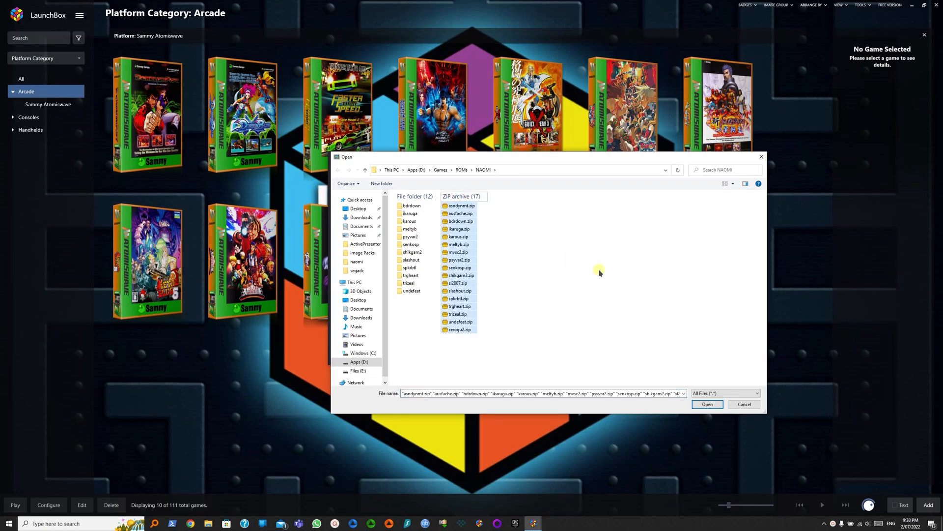
left_click(708, 404)
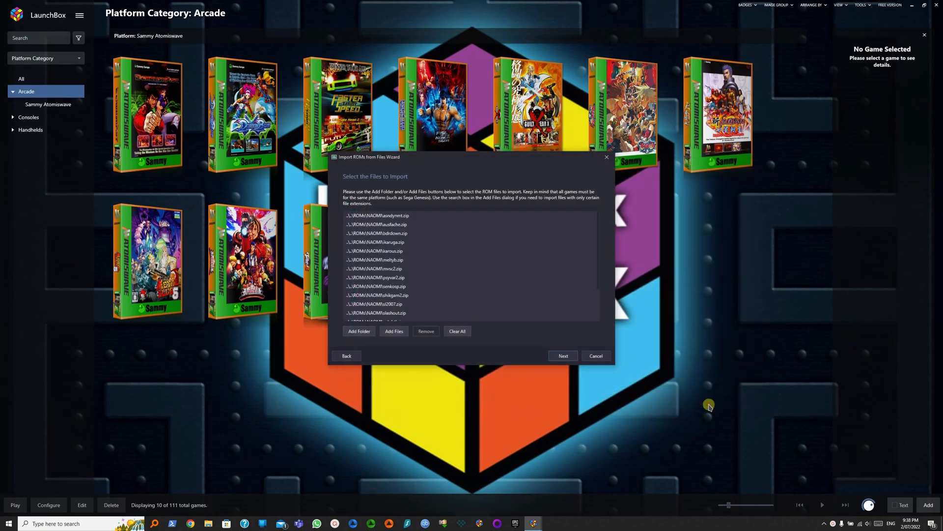
left_click(562, 356)
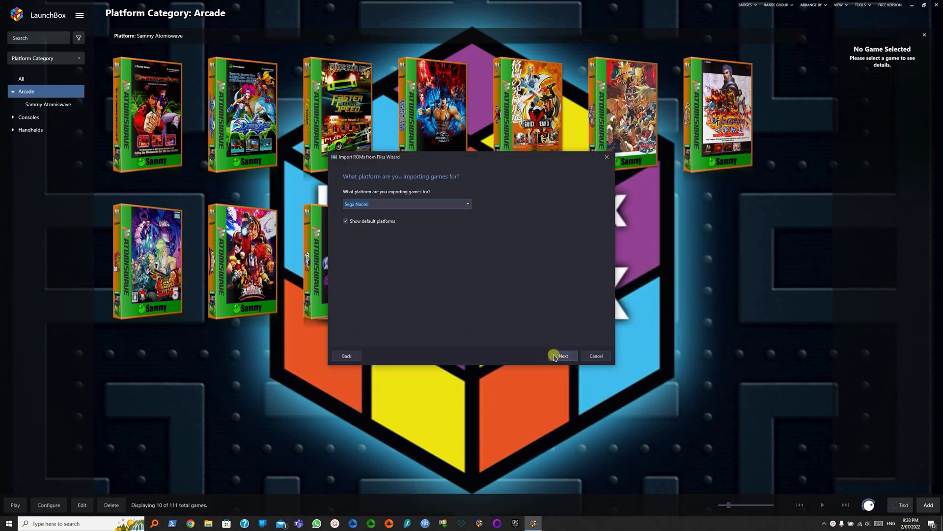
Import them as Sega Naomi in Flycast with default metadata and media choices, finishing with 17 games
left_click(562, 356)
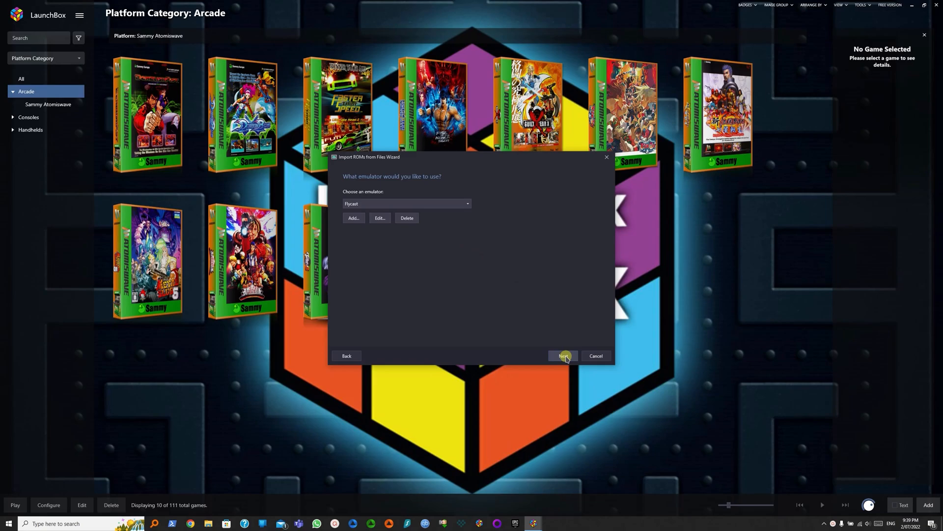
left_click(562, 356)
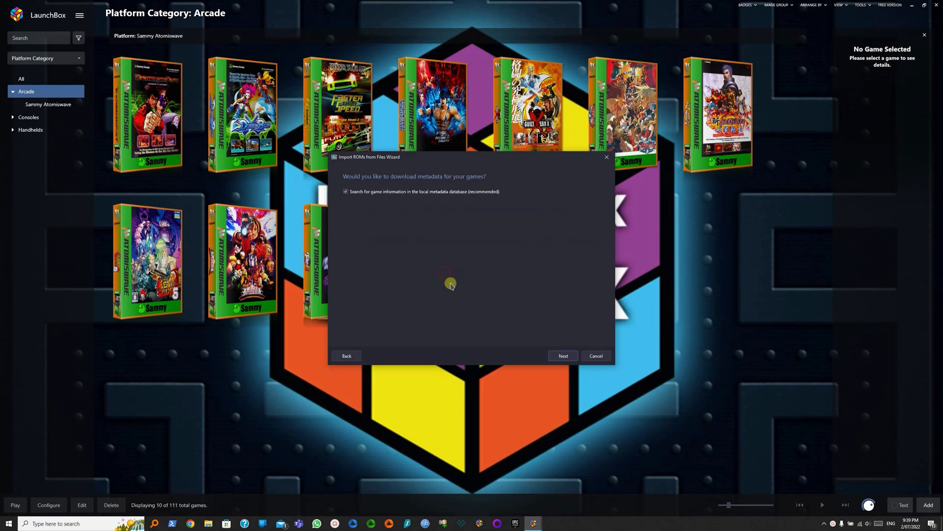
left_click(562, 355)
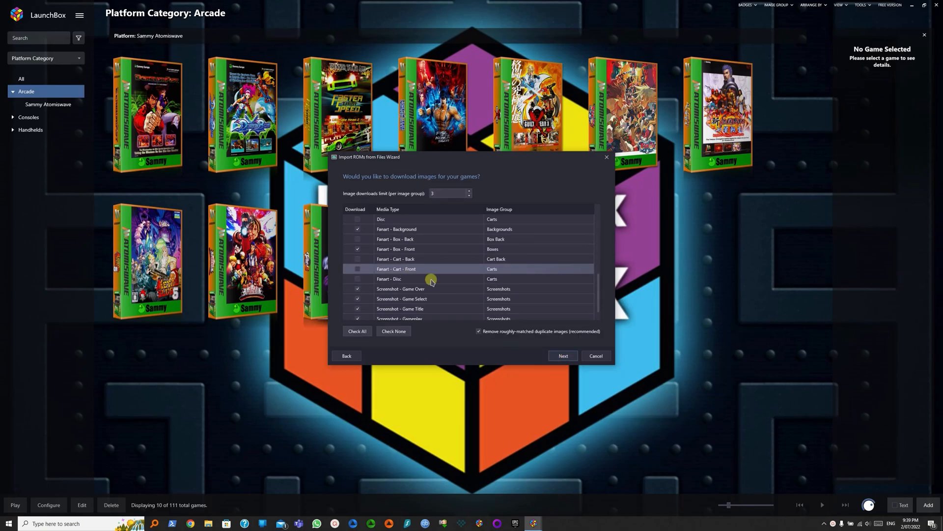
left_click(562, 355)
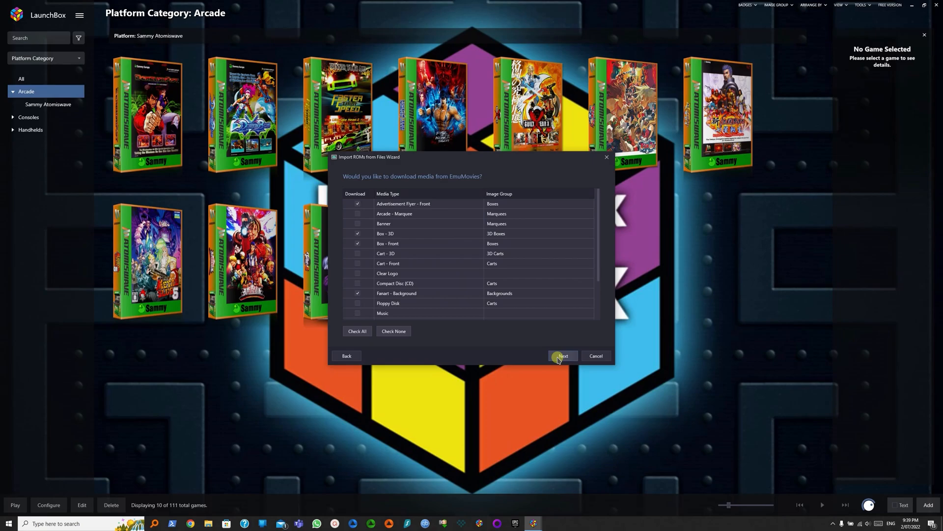
left_click(562, 356)
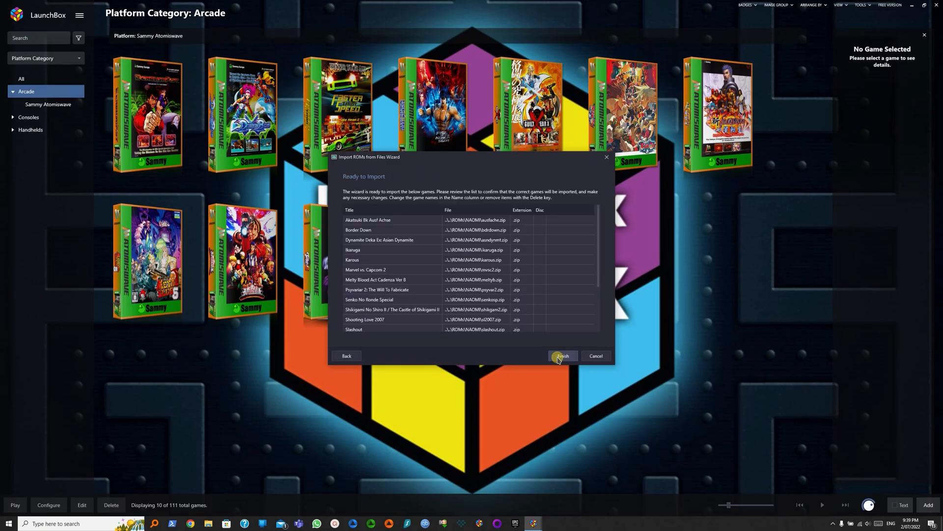
left_click(561, 356)
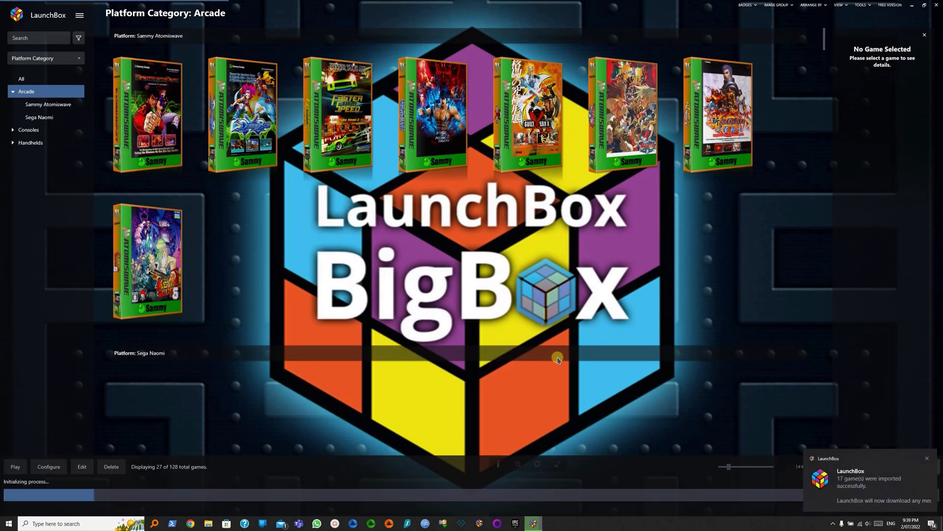
Launch Flycast from the Shooting Love 2007 entry's context menu
scroll("down", 3)
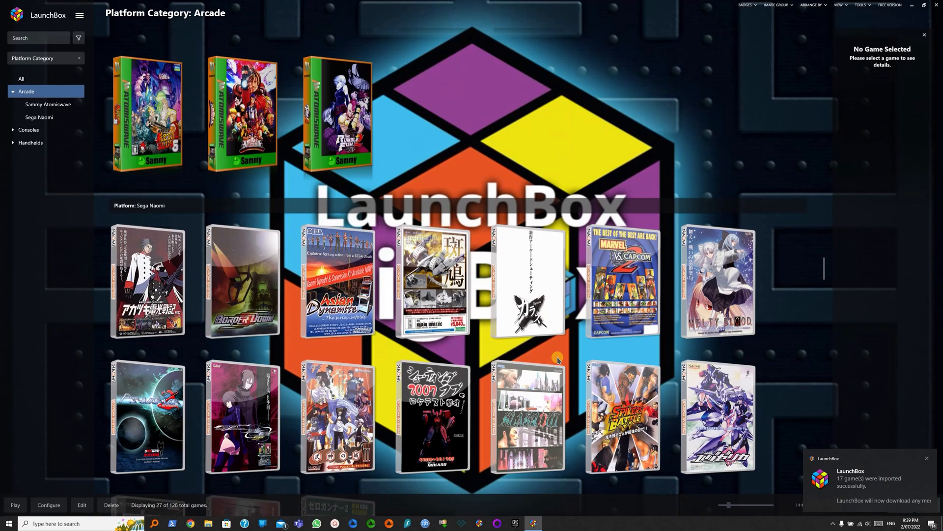
scroll("down", 3)
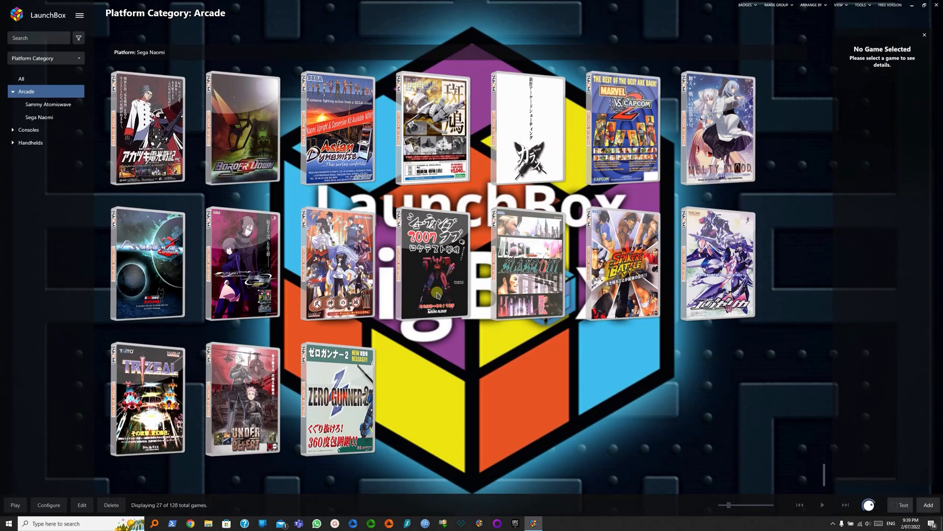
right_click(432, 265)
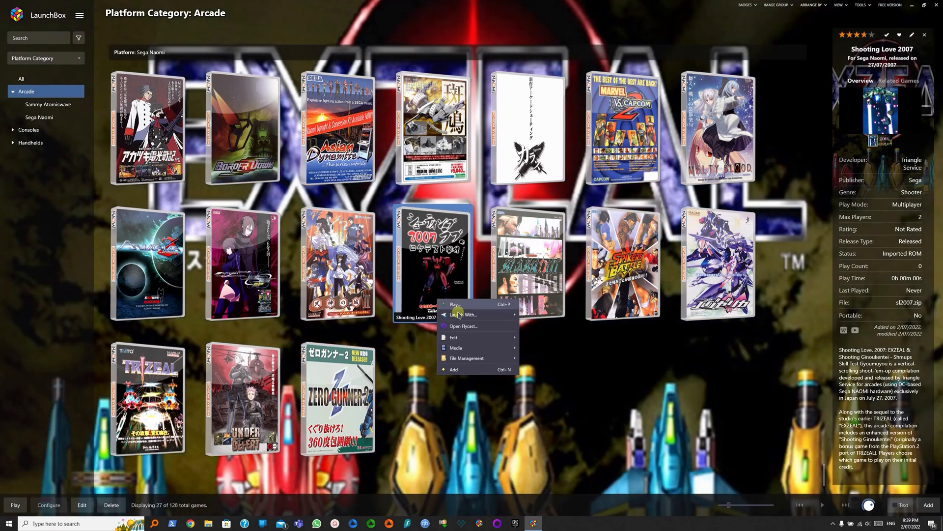
mouse_move(469, 326)
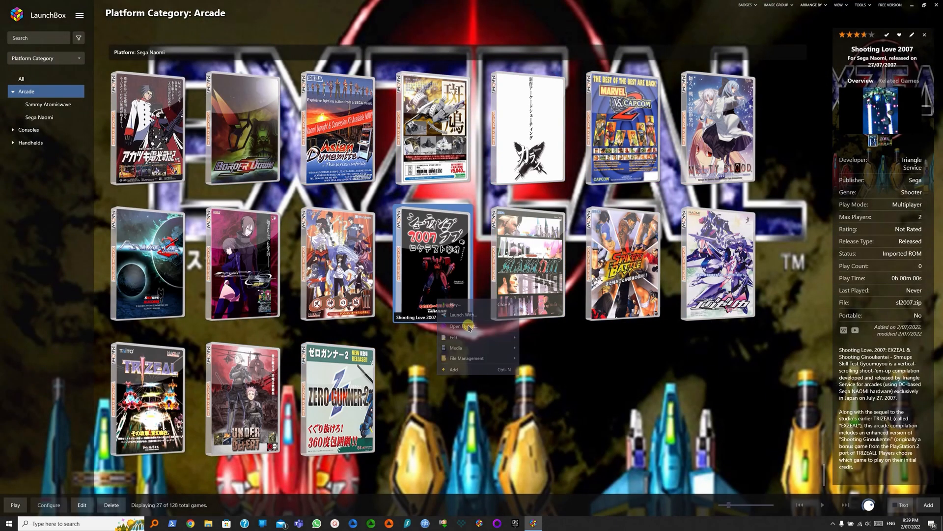
left_click(461, 326)
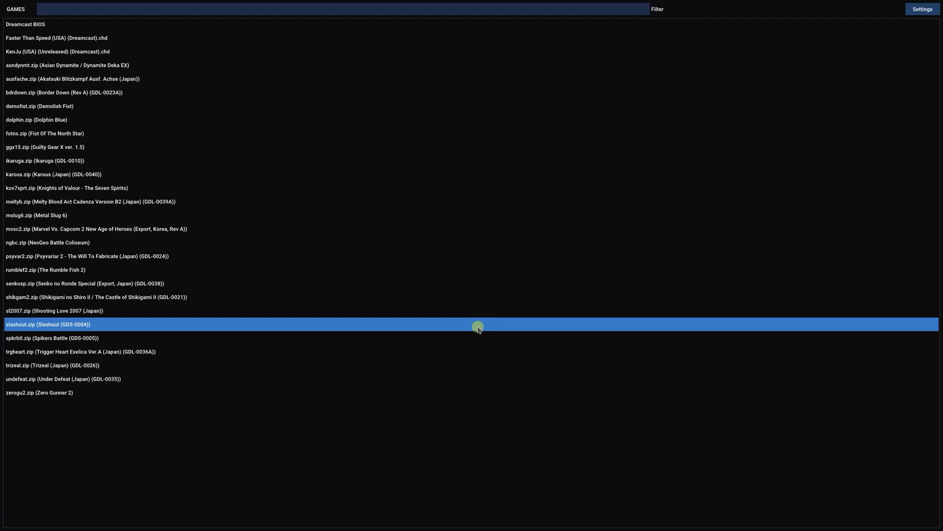
Map the Xbox One S Controller as Arcade Controls with Buttons 1–6, Service and Test, then finish
left_click(921, 9)
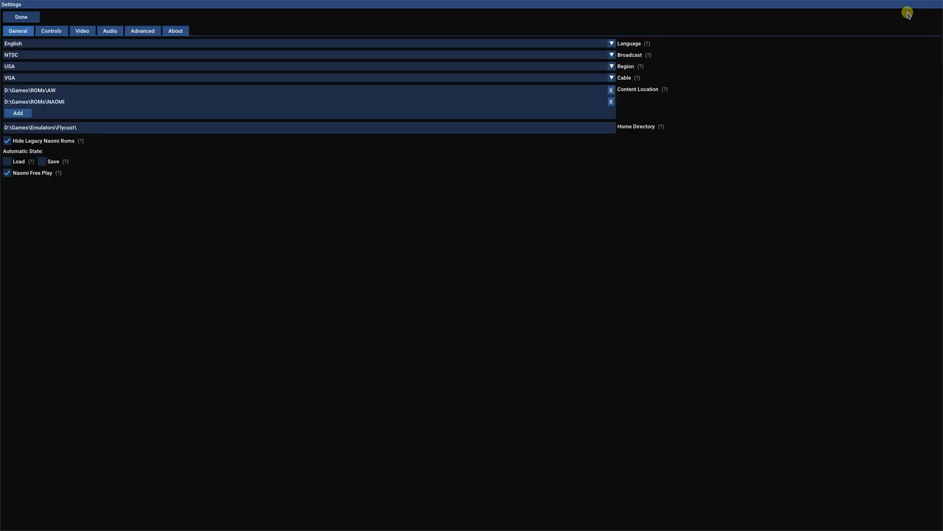
left_click(51, 31)
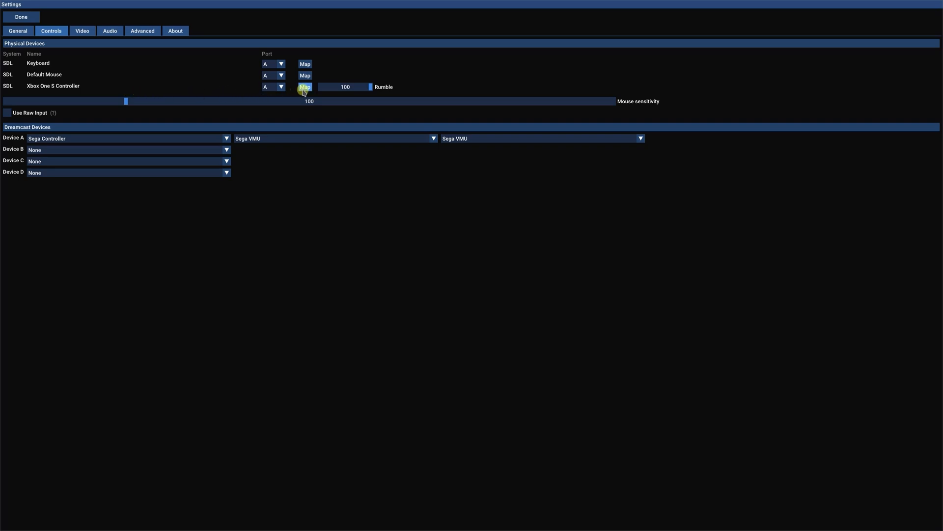
left_click(305, 87)
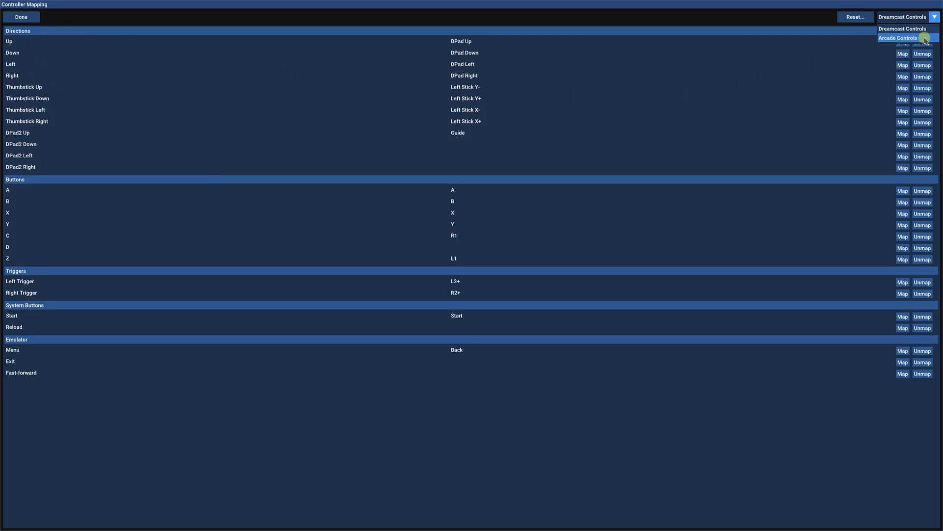
left_click(897, 38)
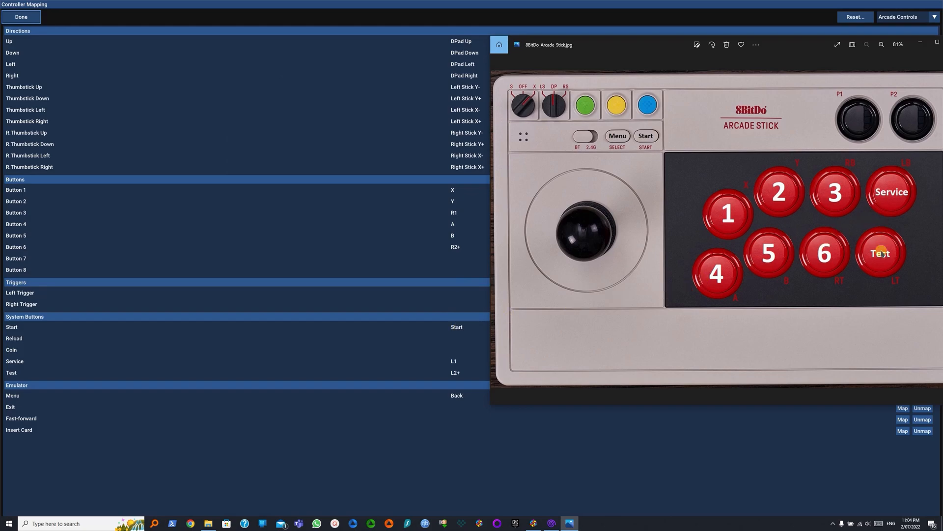
mouse_move(883, 252)
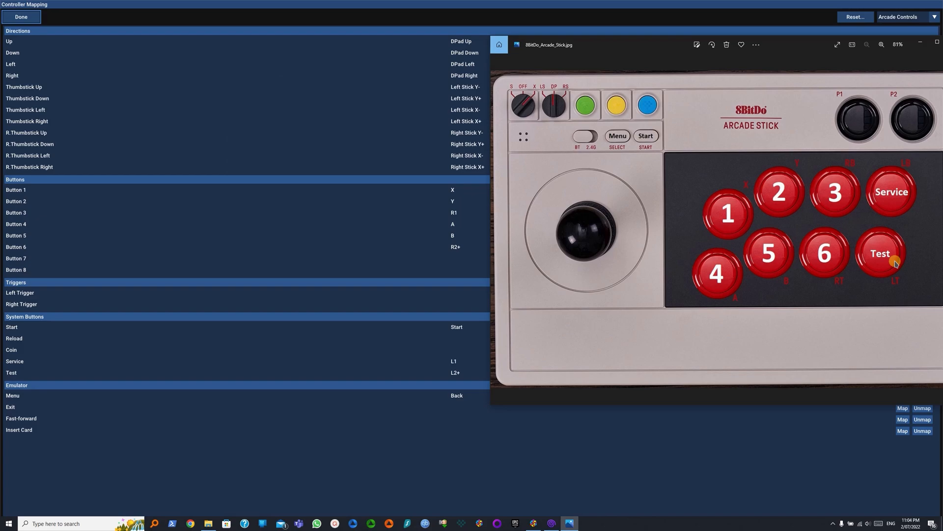
mouse_move(654, 157)
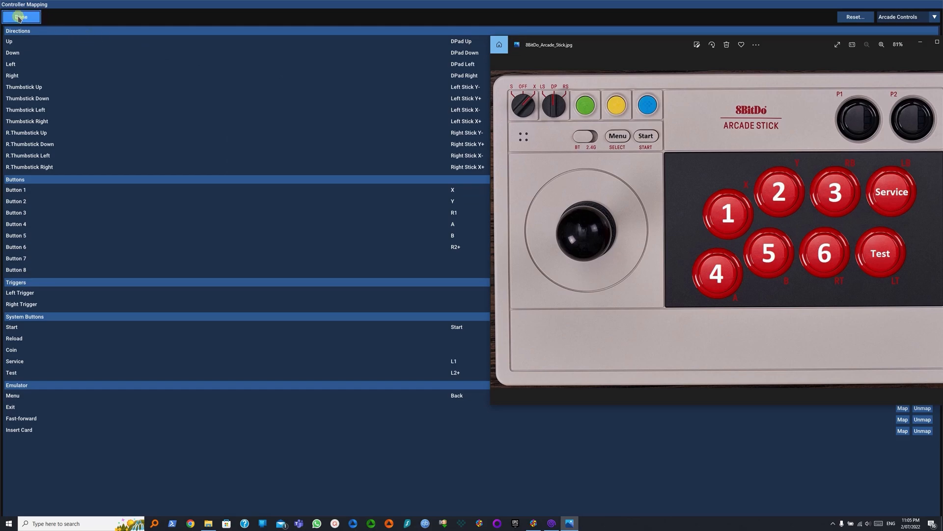
left_click(20, 17)
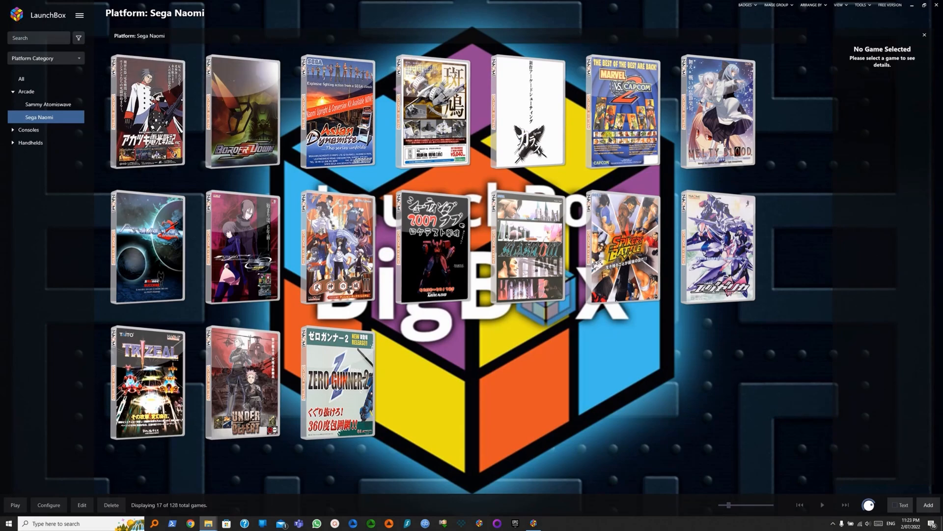
mouse_move(623, 108)
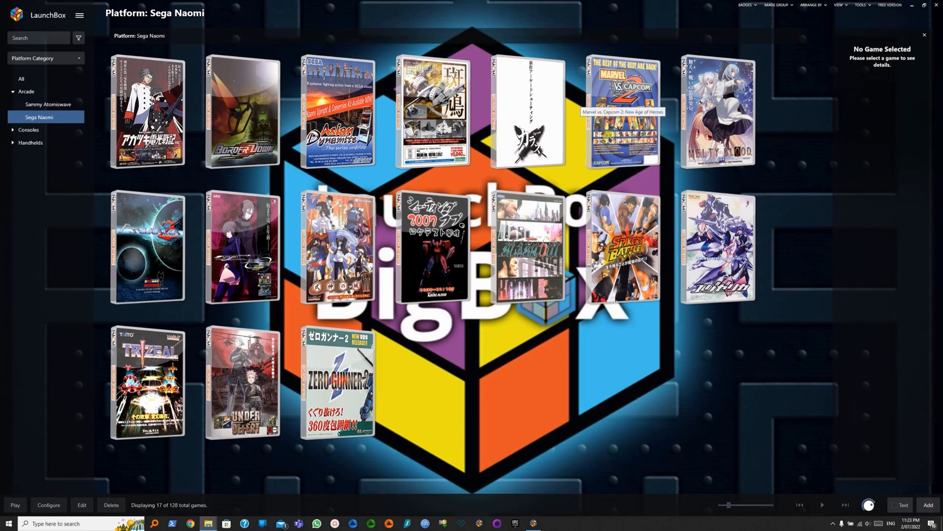
Launch Marvel vs. Capcom 2 from the Sega Naomi list into Flycast
double_click(627, 110)
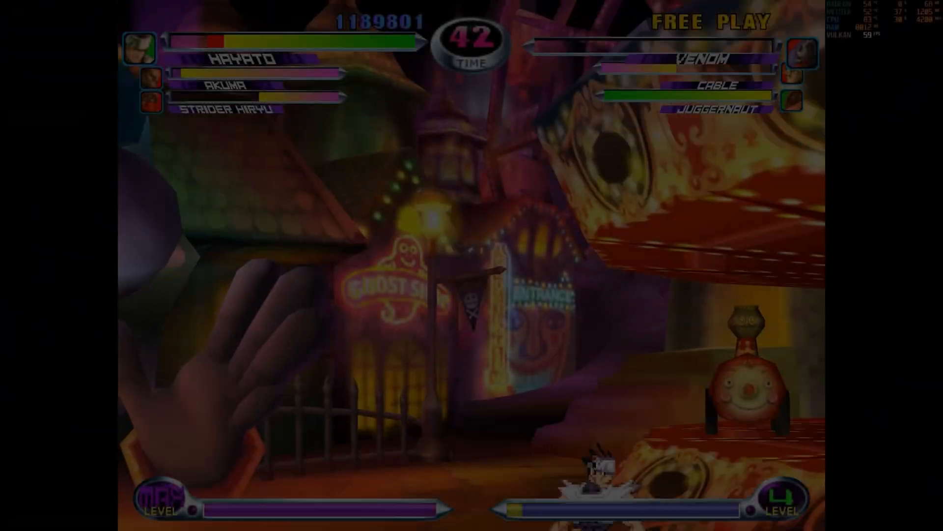